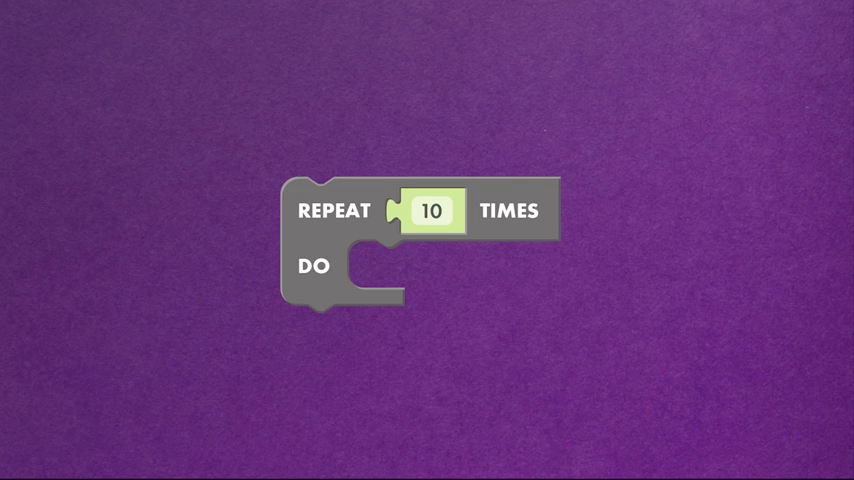
Insert the 'repeat while/until' block and toggle its dropdown to while, then back to until
{"action": "left_click", "coordinate": [438, 209]}
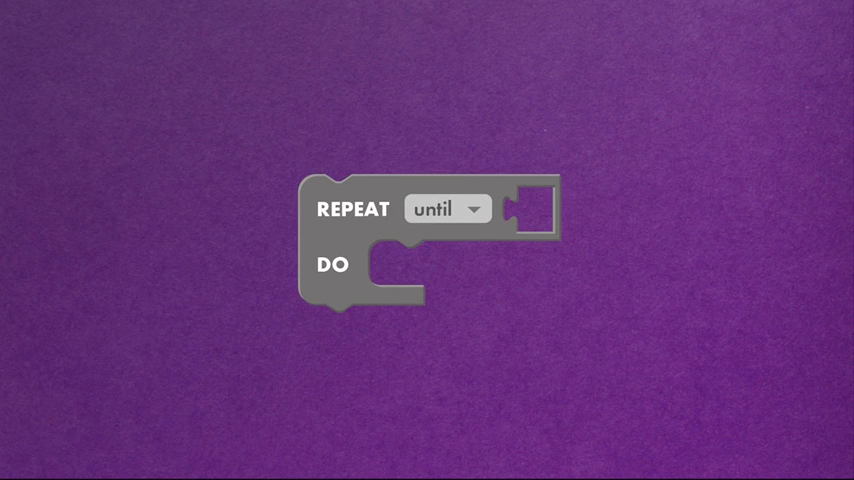
{"action": "left_click", "coordinate": [447, 209]}
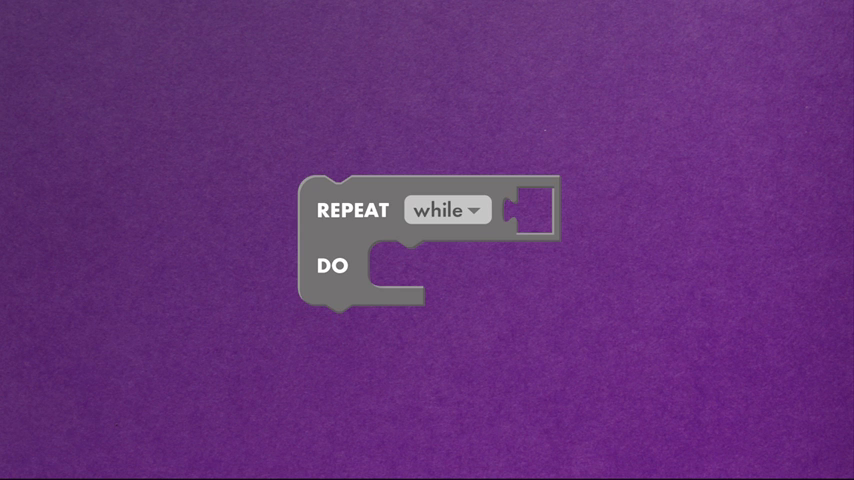
{"action": "left_click", "coordinate": [447, 210]}
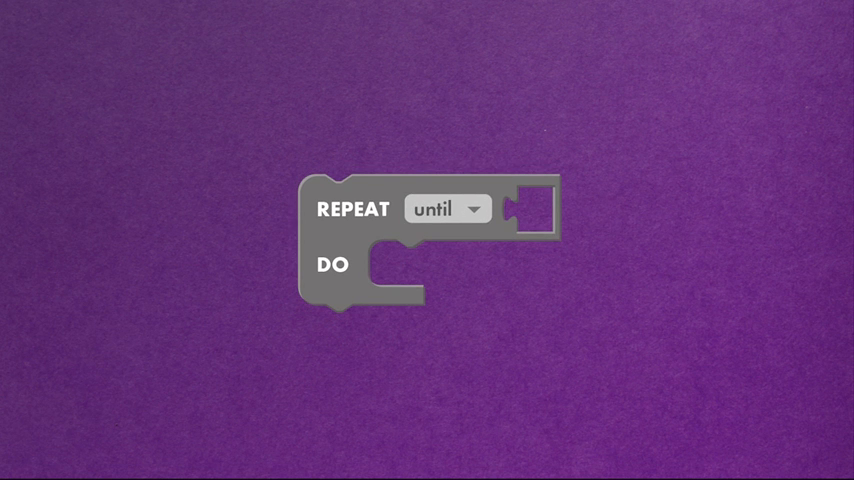